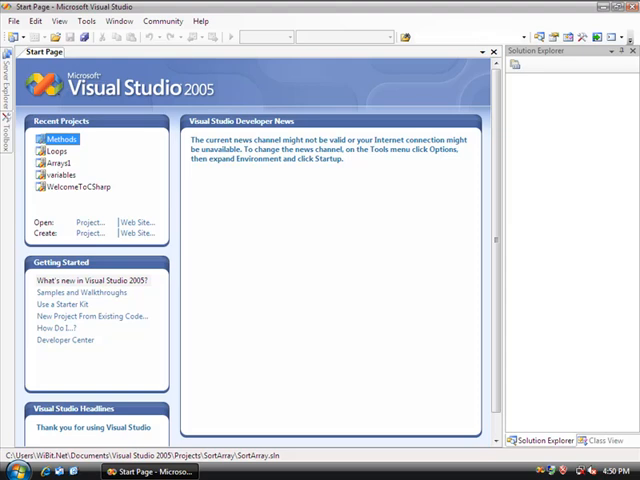
mouse_move(449, 366)
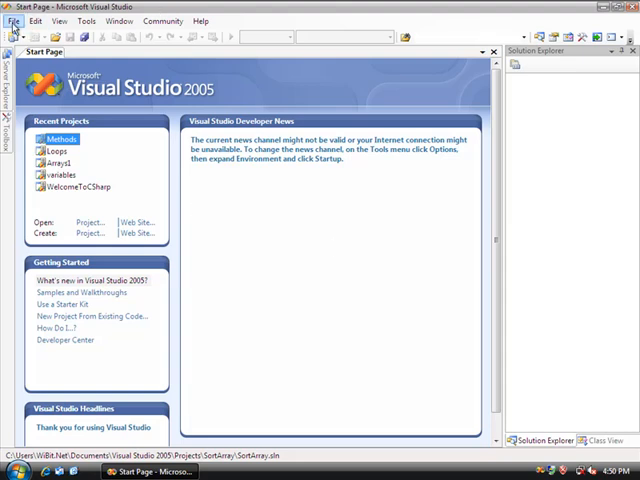
Create an empty Visual C# project named SortArray.
click(13, 21)
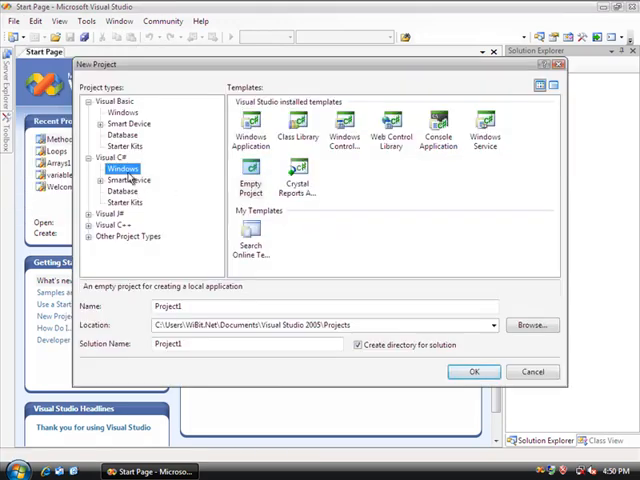
click(251, 185)
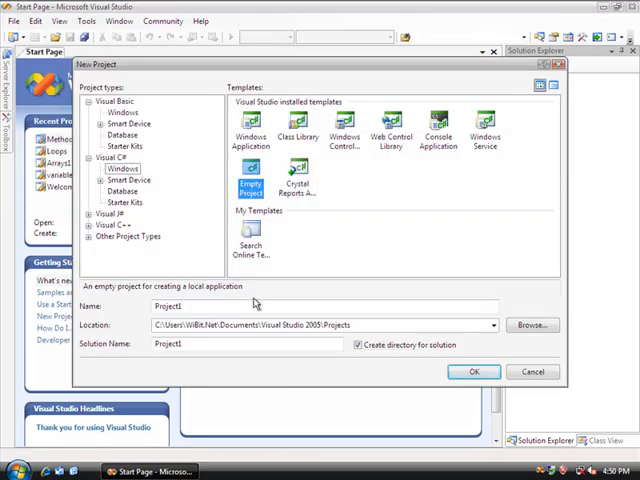
click(250, 306)
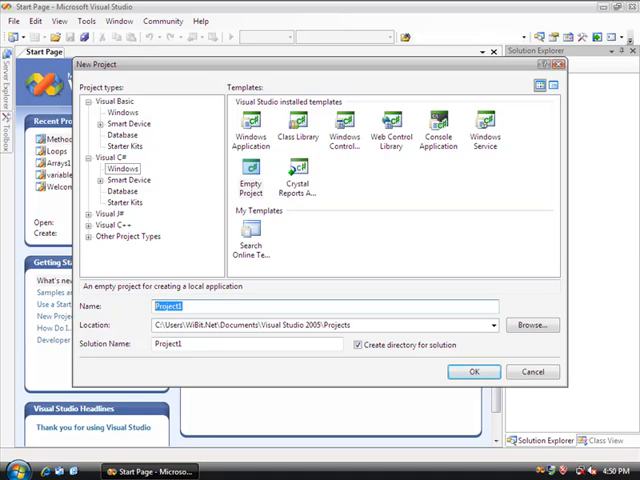
click(532, 371)
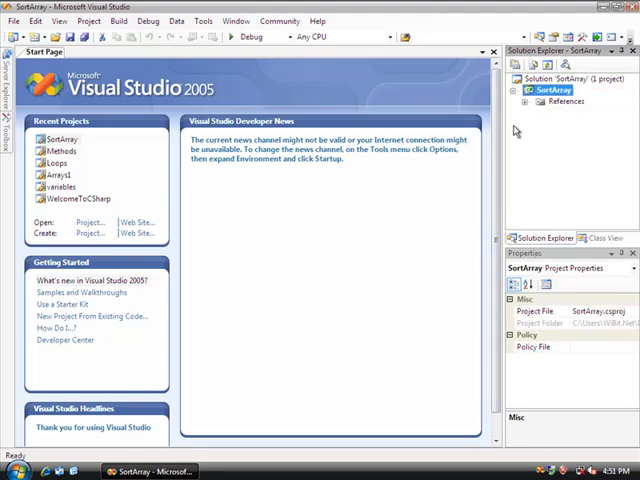
Add a new blank code file SortArray.cs to the SortArray project.
right_click(545, 92)
text(SortArray.cs)
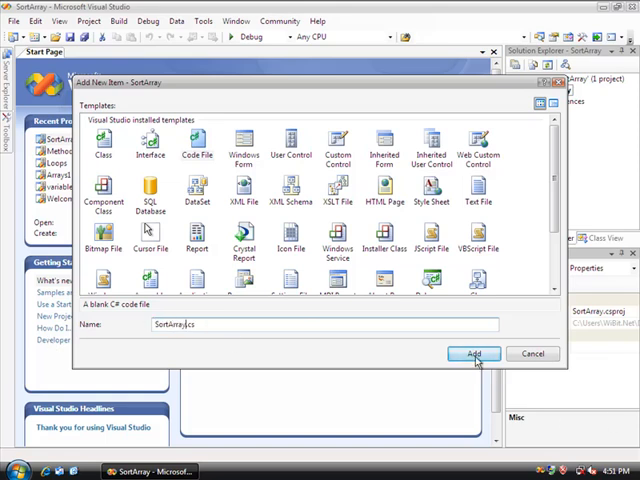
click(473, 353)
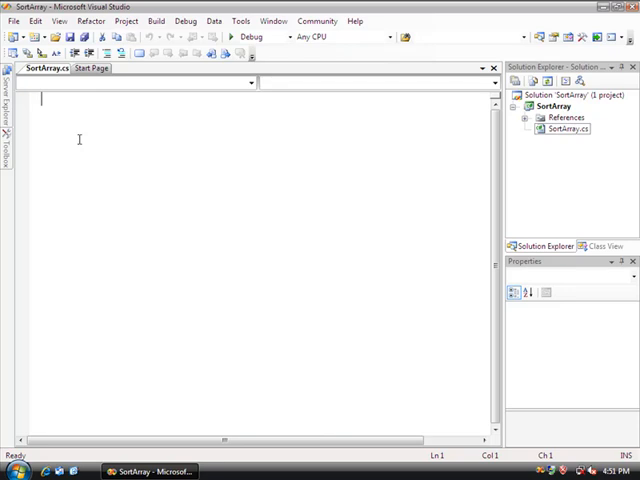
Write 'using System' and class SortArray with an empty public static void Main().
text(using)
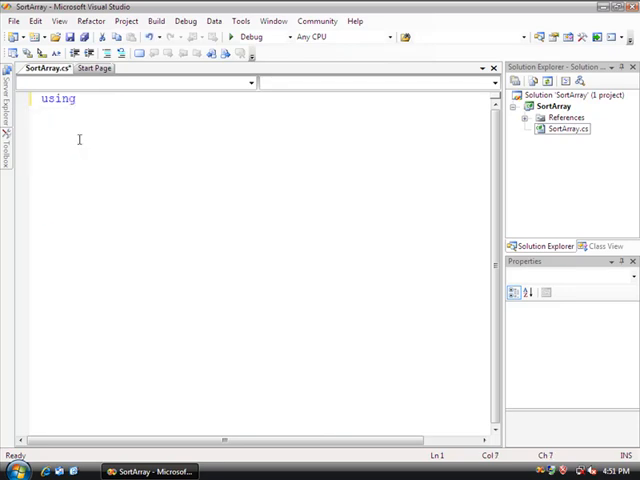
text(System)
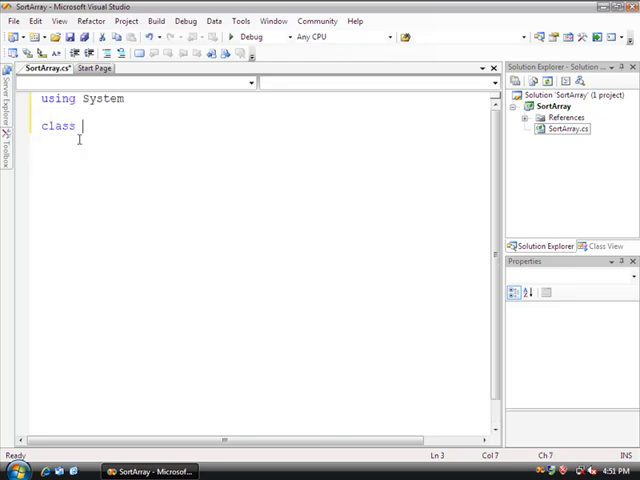
text(SortArray)
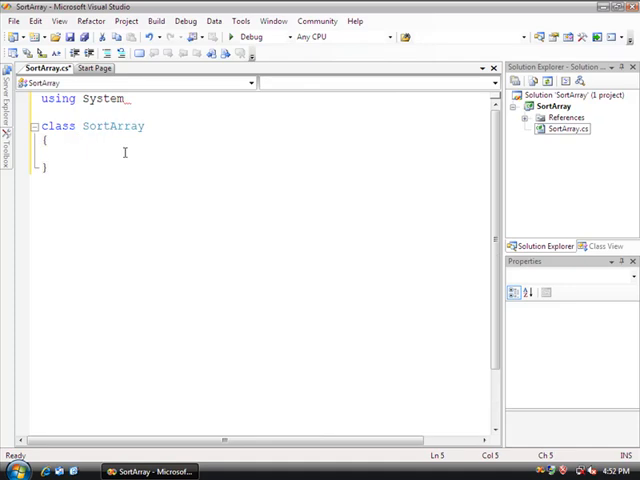
text(public static M)
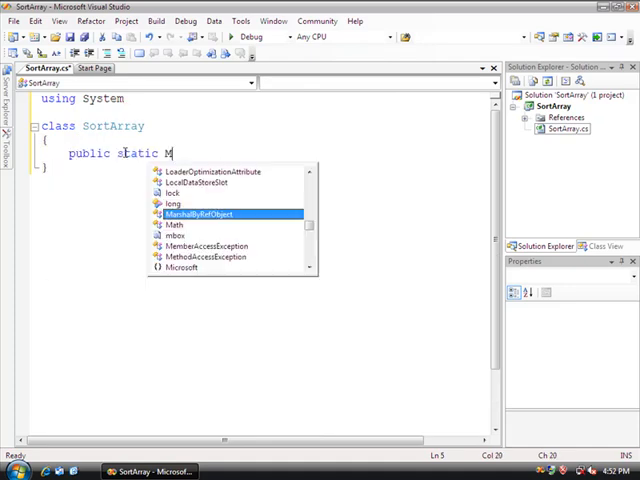
text(ain())
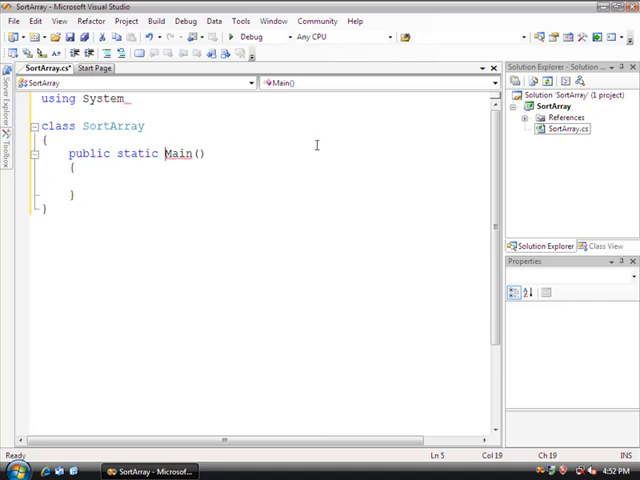
text(void)
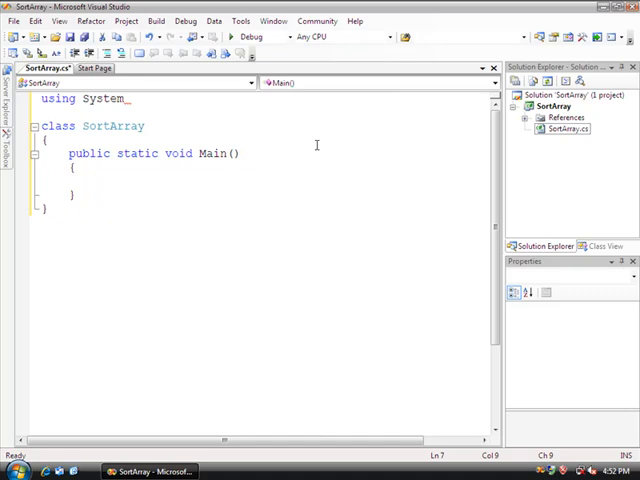
Declare Random RC = new Random(); inside Main.
text(Random)
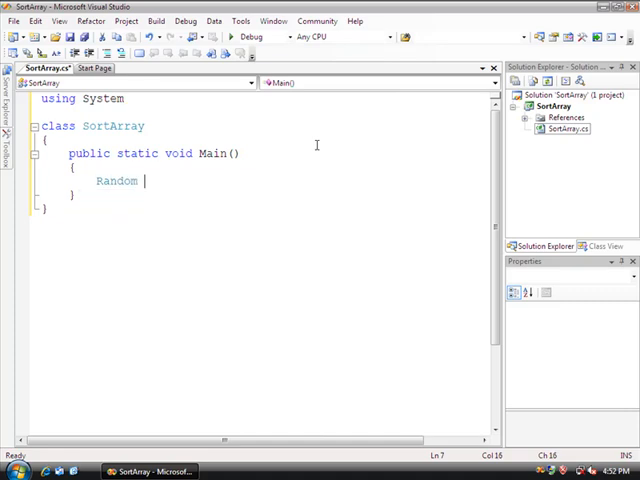
text(RC)
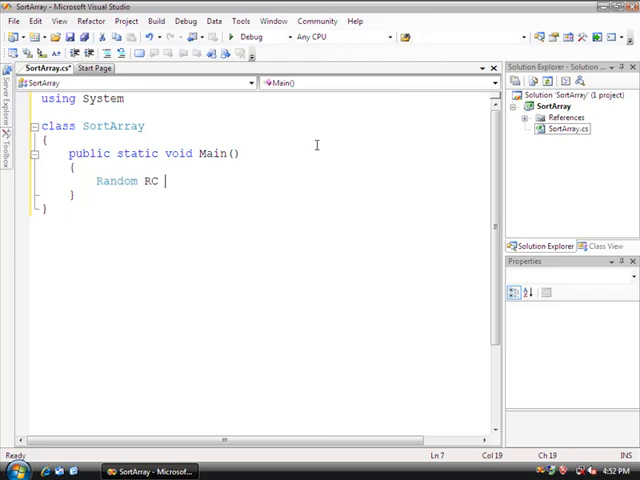
text(= new)
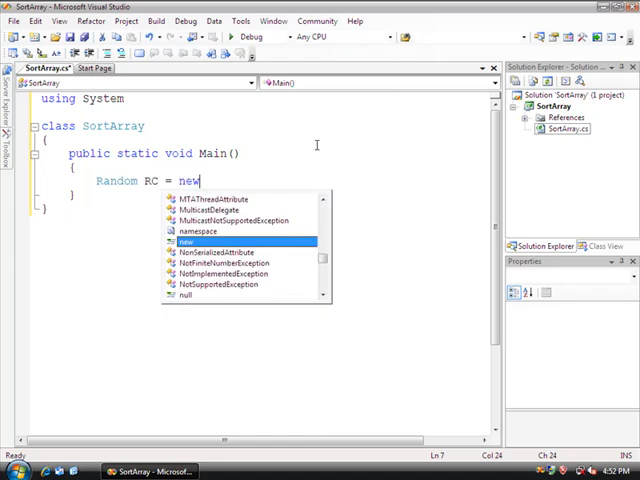
text(Random())
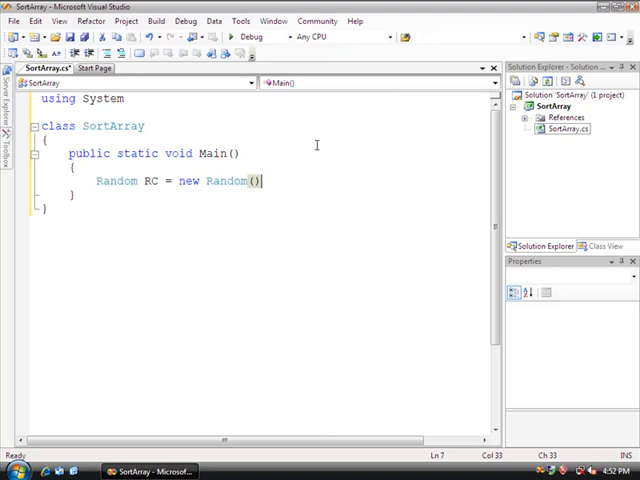
text(;)
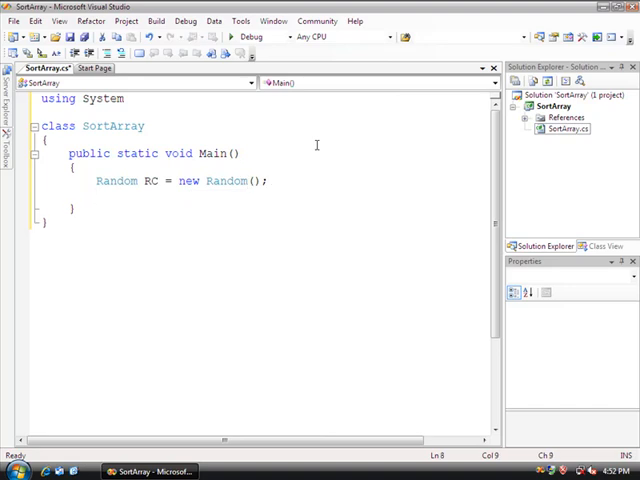
Set int MAX = RC.Next(0, 1000), correcting the mistyped 1999 bound.
text(int)
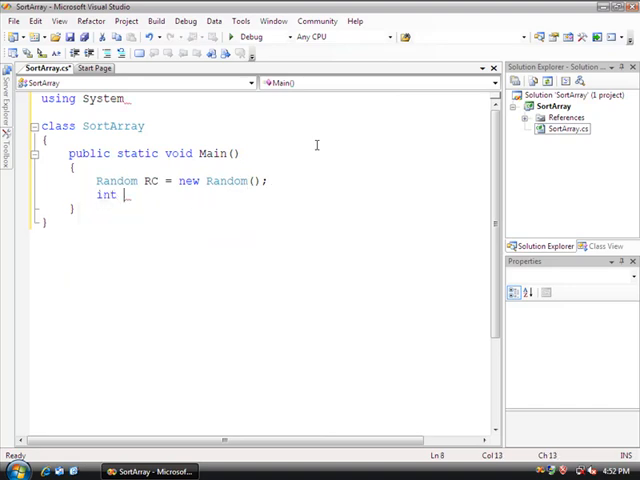
text(MAX =)
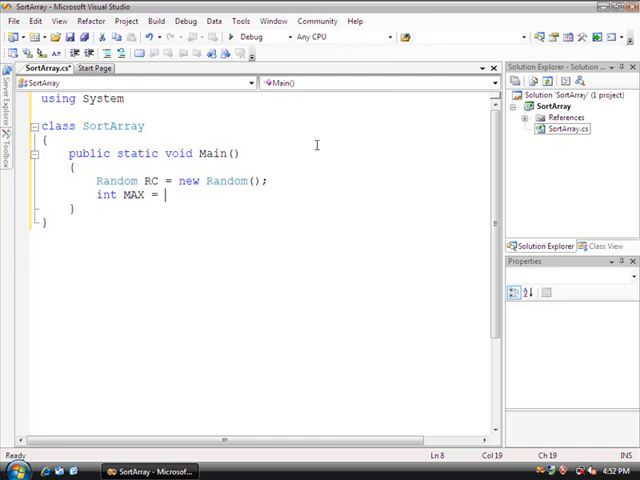
text(RC.Next()
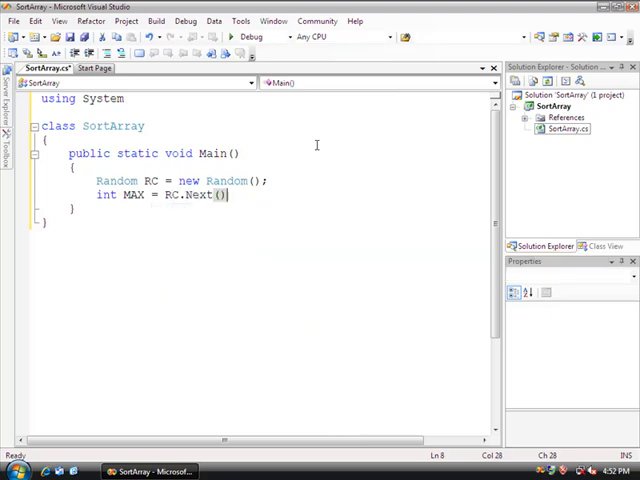
text(;)
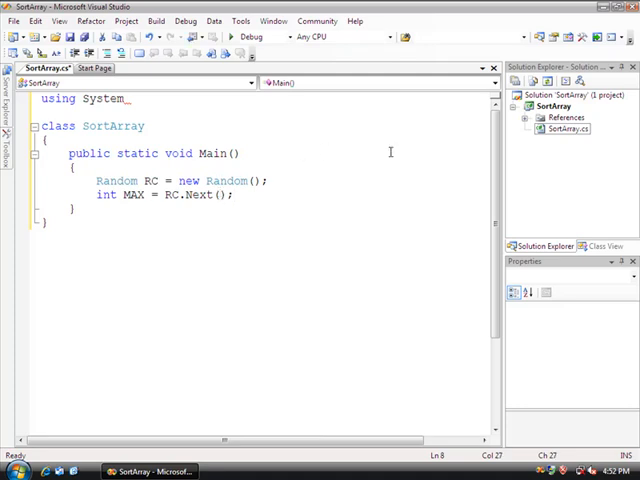
text(0, 1999)
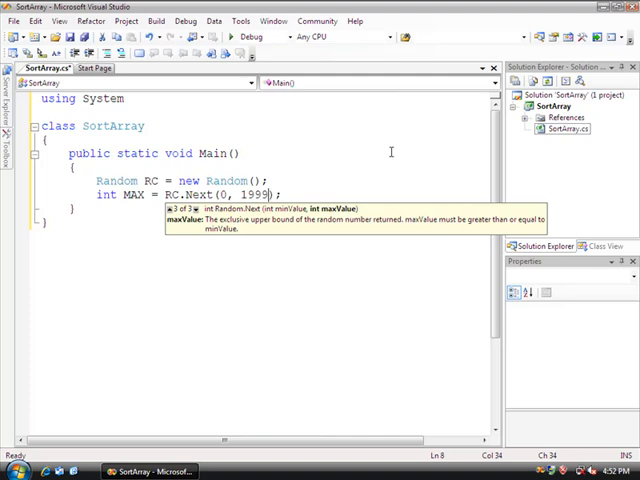
key(BackSpace)
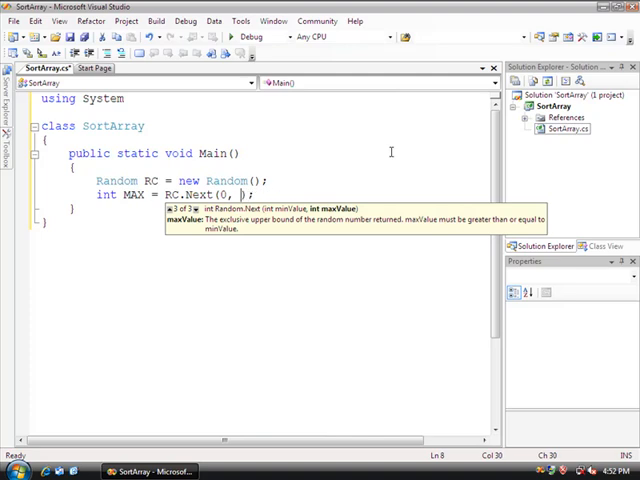
text(1000)
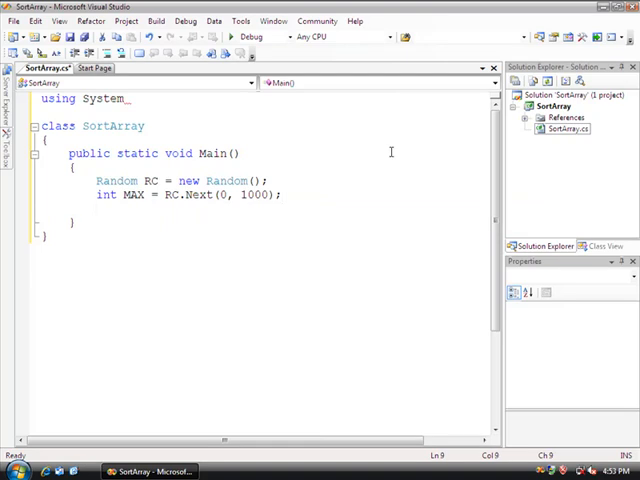
Declare int[] testArray = new int[MAX] in Main.
text(int)
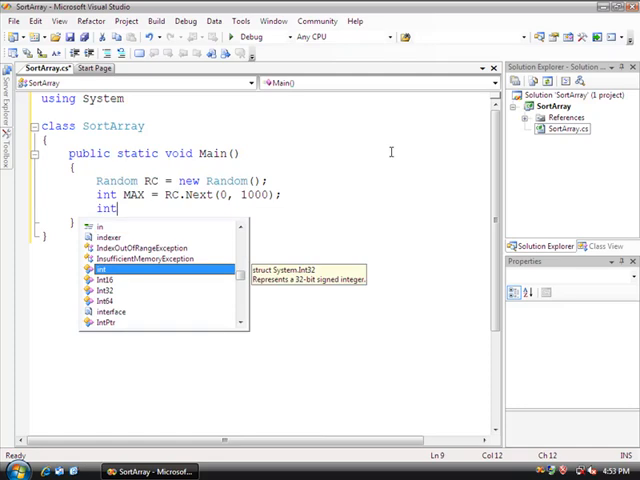
text([] testArray = new)
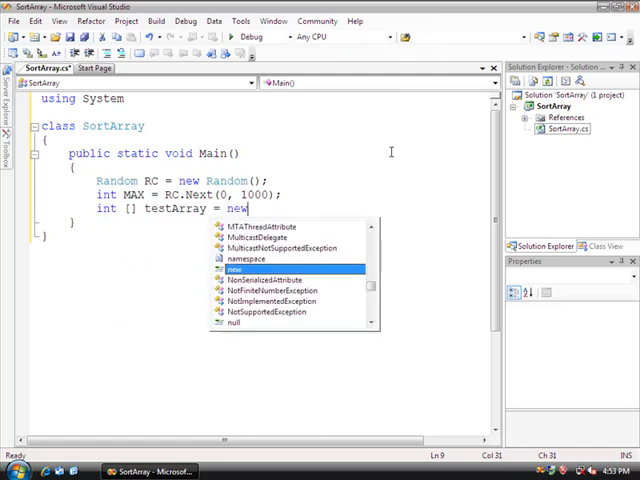
text(int [])
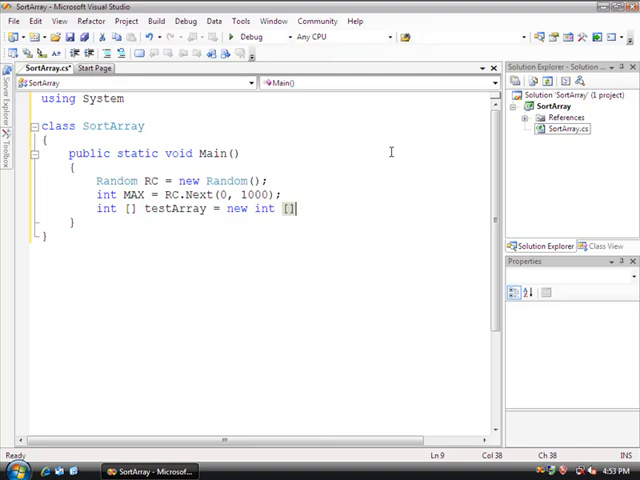
text(MAX)
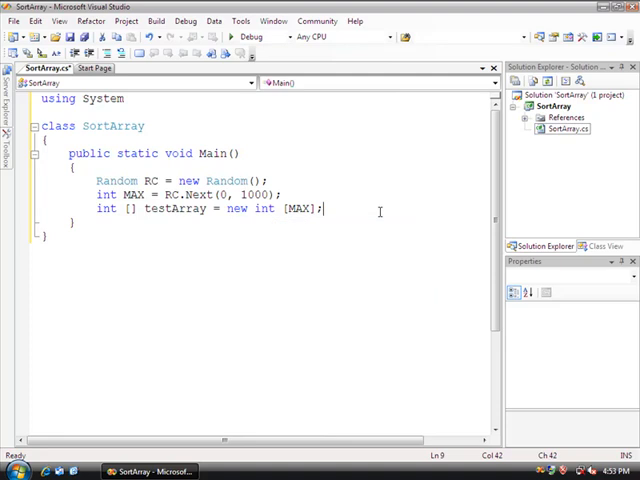
Add a for loop with int i = 0; i < MAX; i++.
text(for ()
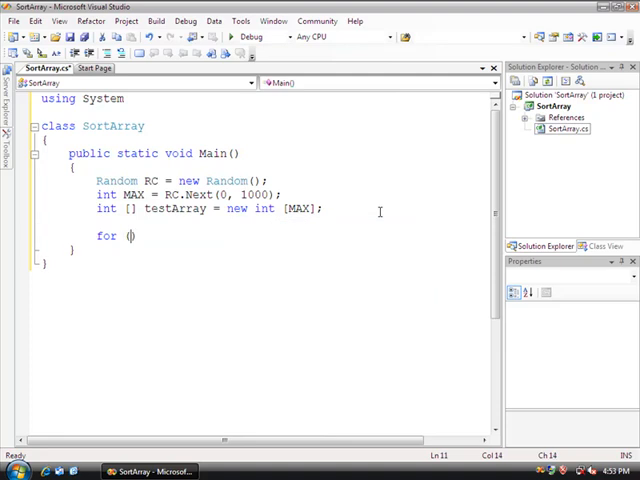
text(int i = 0)
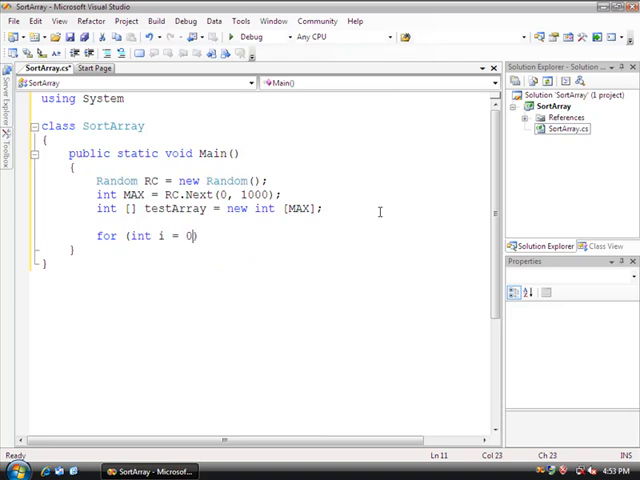
text(;)
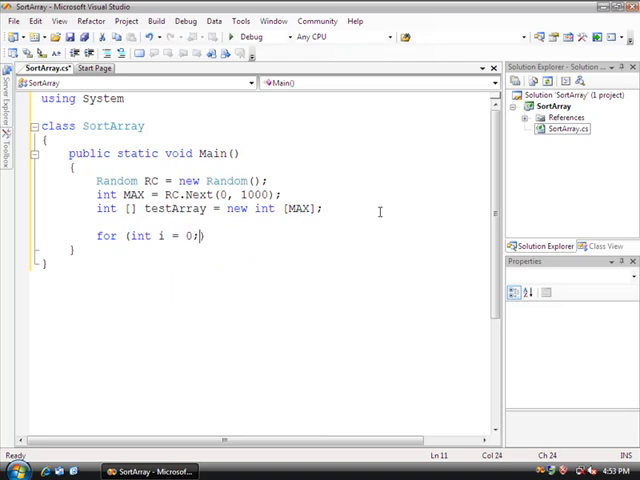
text(i < MAX)
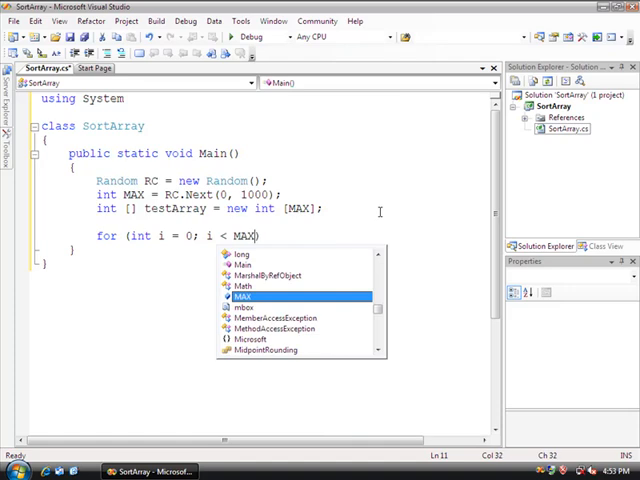
text(i++))
text({)
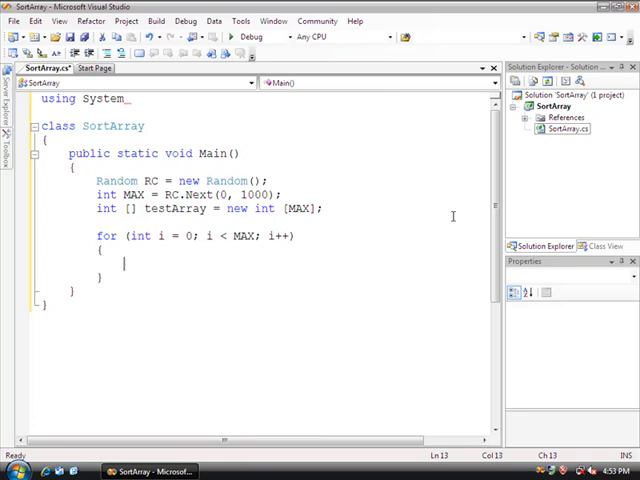
Put Console.Write(testArray[i]); inside the loop body.
text(Console.Write();)
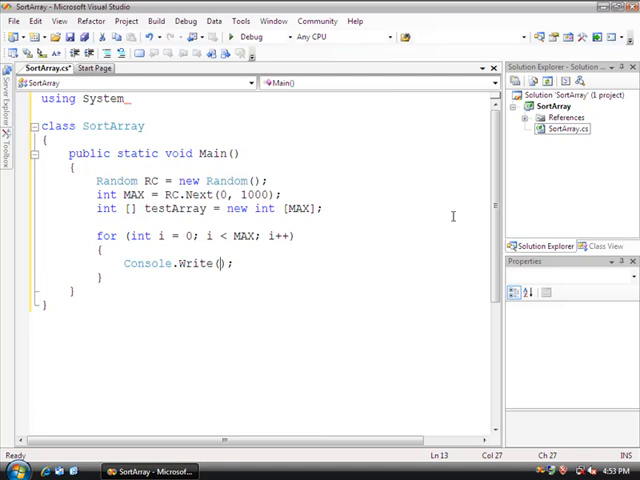
text(text)
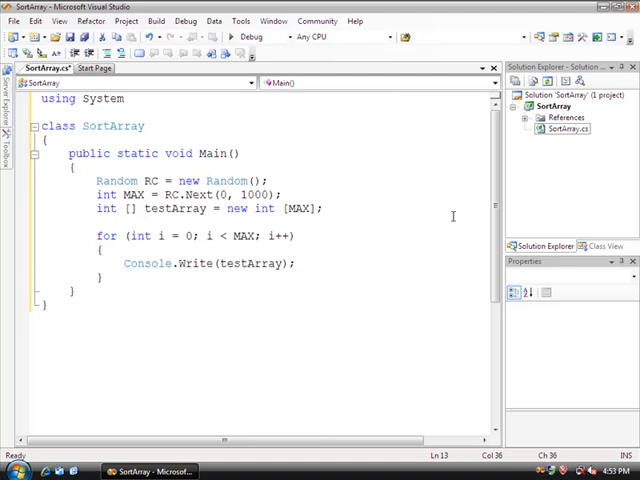
text([i])
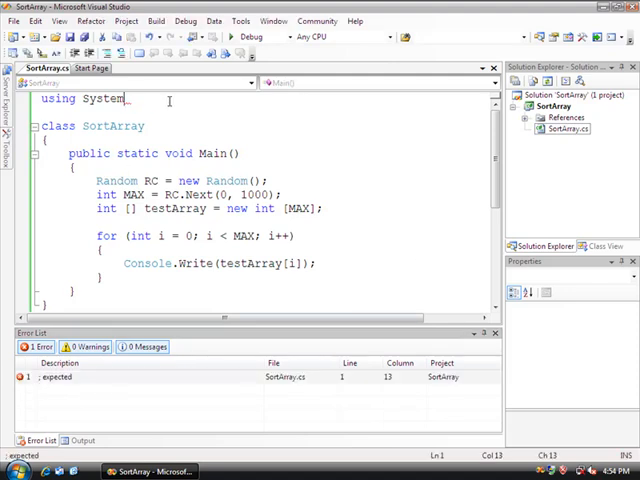
Add the missing semicolon after 'using System' so the build succeeds.
text(;)
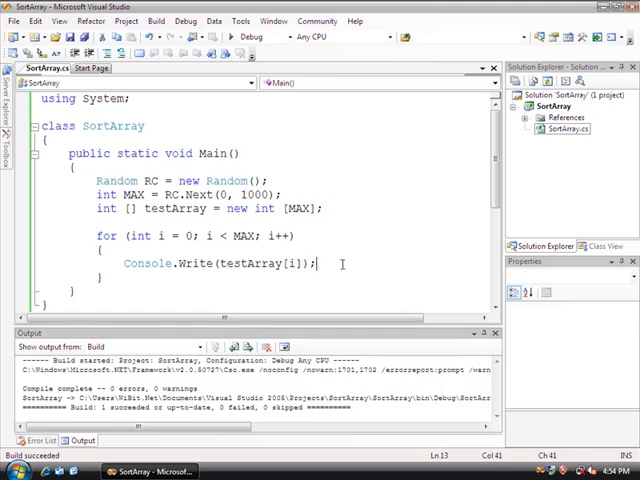
Replace the Console.Write line with testArray[i] = RC.Next(); removing a stray quote.
triple_click(220, 263)
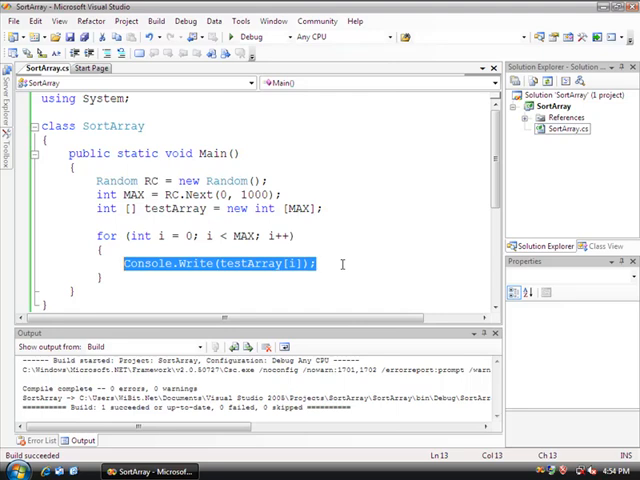
text(text)
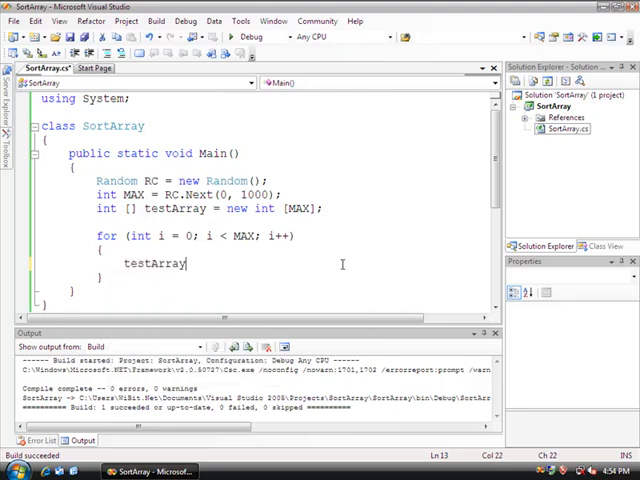
text([i])
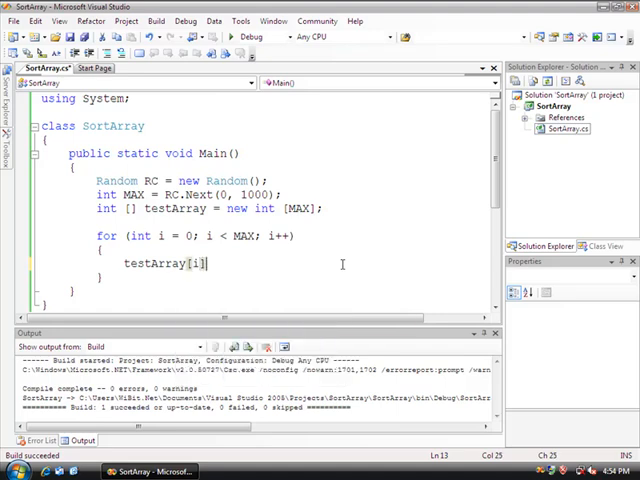
text(= P)
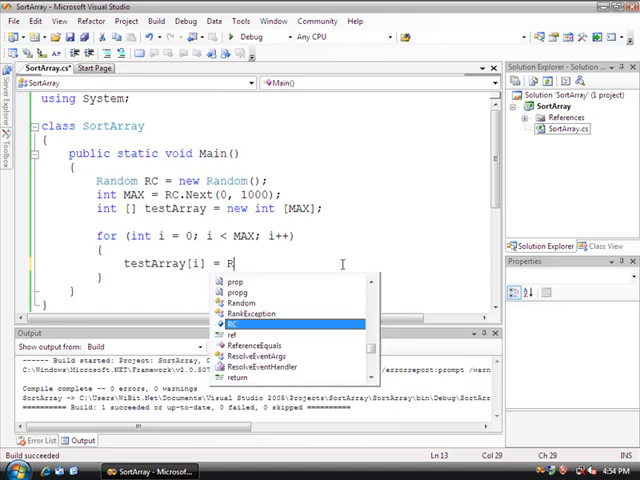
text(C.Next()';)
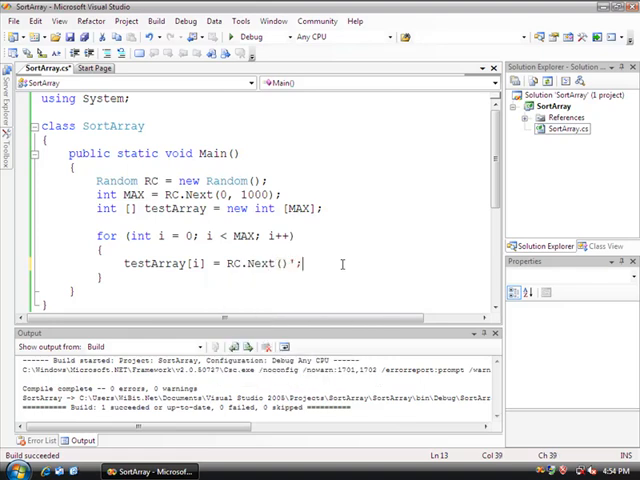
key(Backspace)
text(public static void PrintA)
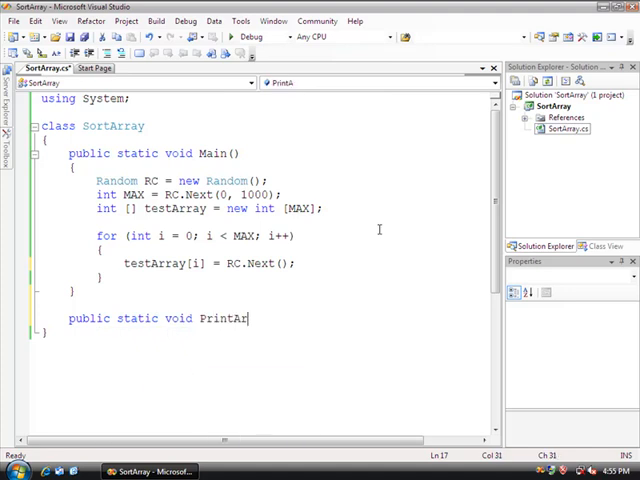
Declare public static void PrintArray(int []a, int MAX) and start its for loop.
text(ray())
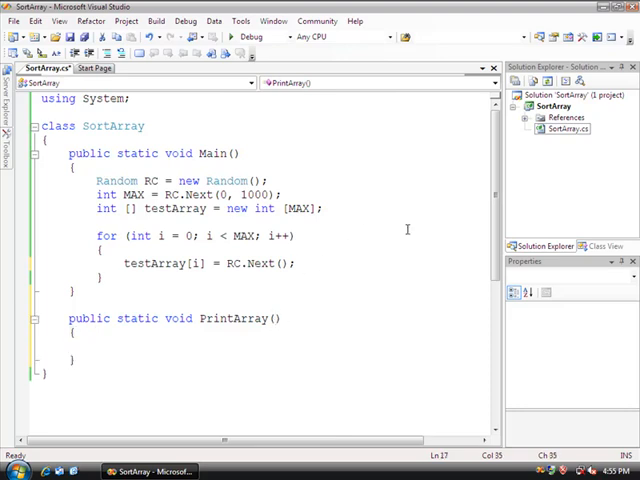
text(int)
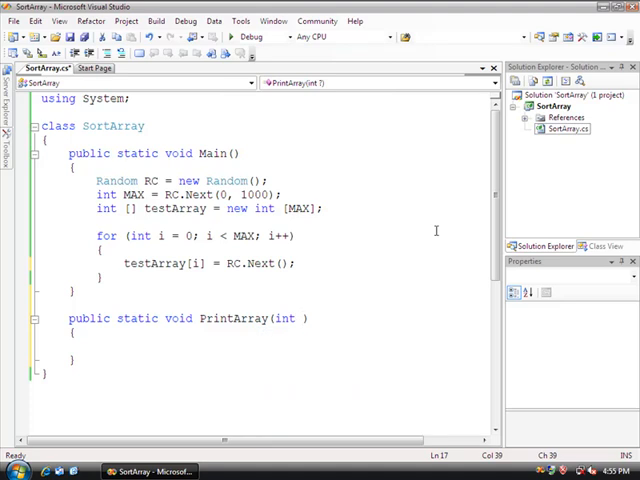
text([])
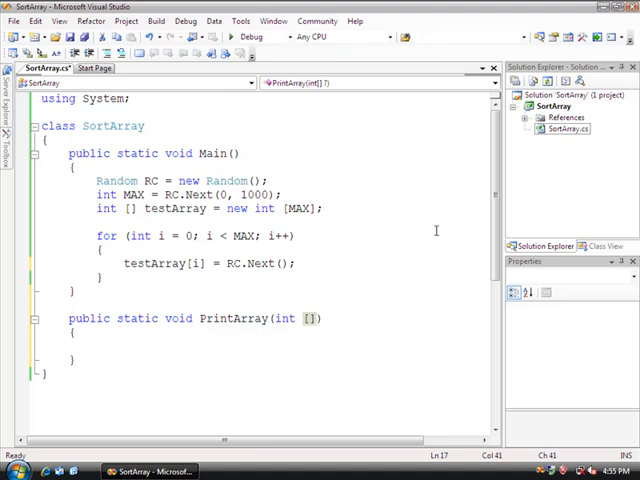
text(a)
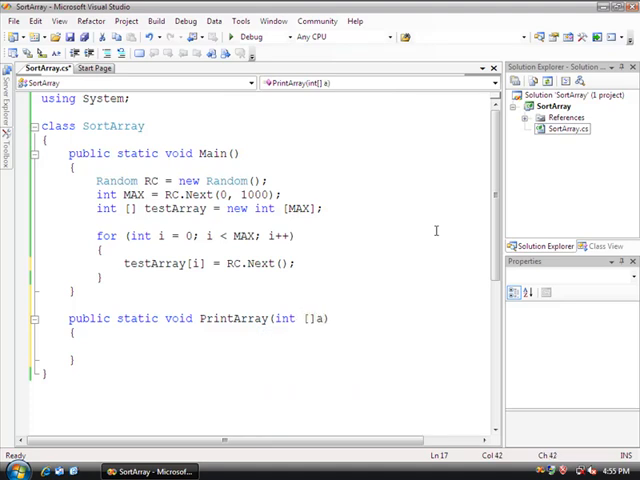
text(,)
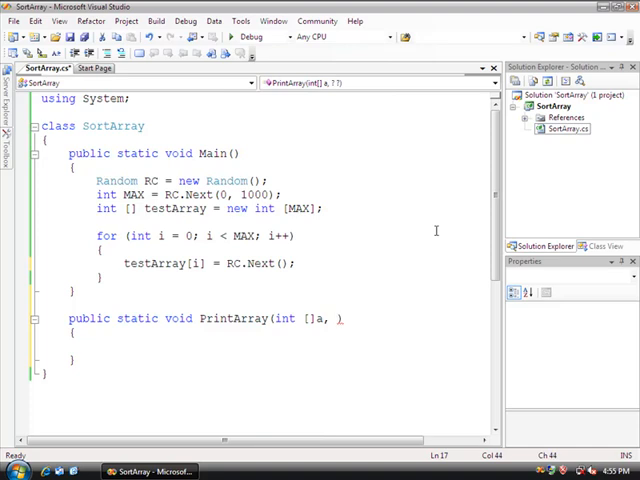
text(int MAX)
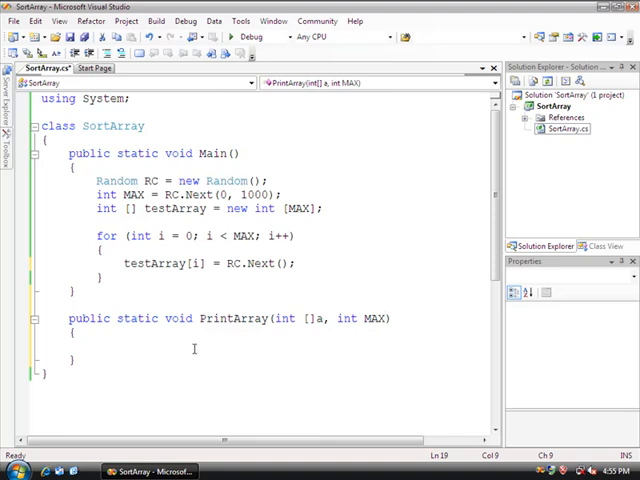
text(for(int i = 0)
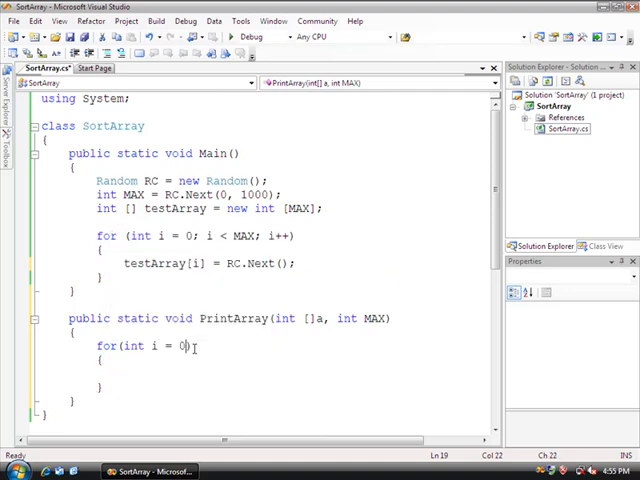
Finish PrintArray's loop to i < MAX, writing each a[i] to the console.
text(i < MAX; i++)
click(265, 373)
text(Console.Write();)
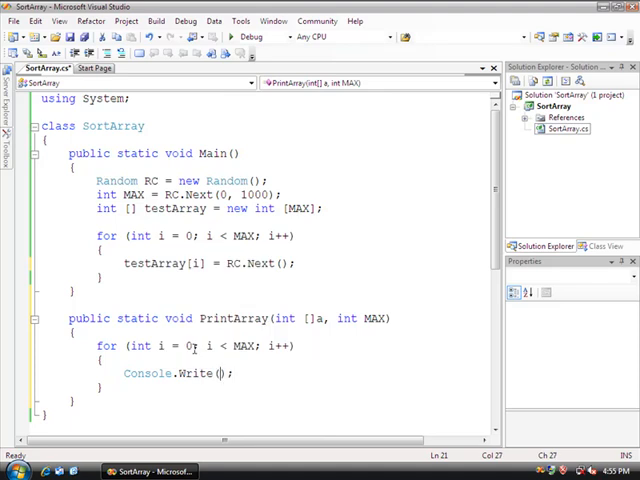
text(a[i)
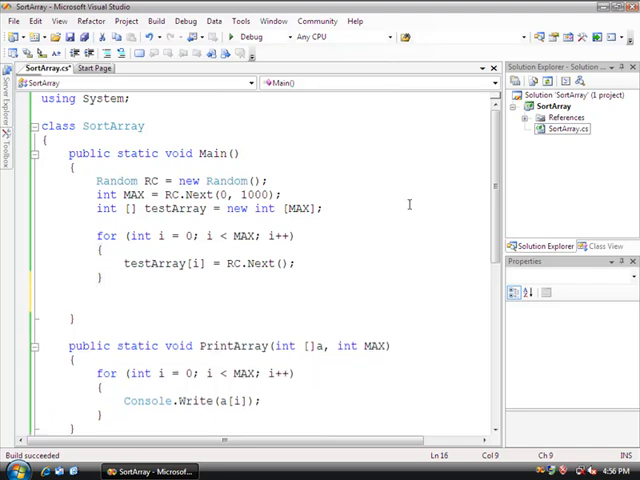
Add PrintArray(testArray, MAX); at the end of Main and build the project.
text(PrintArray)
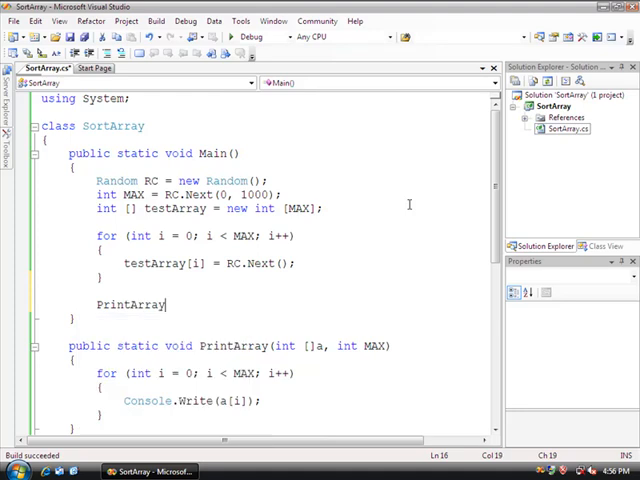
text(()
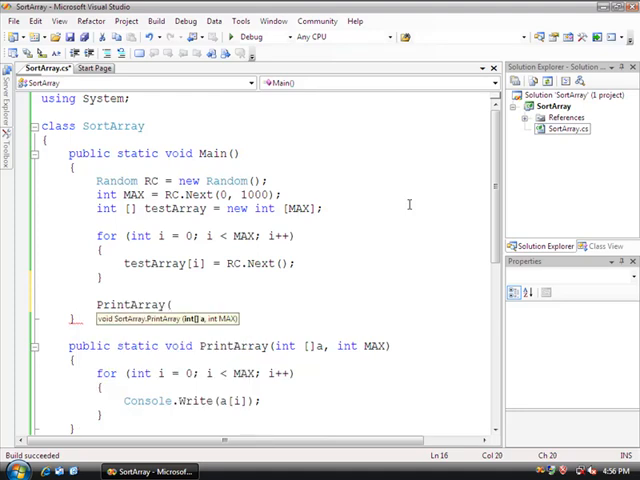
text(testArray, MAX);)
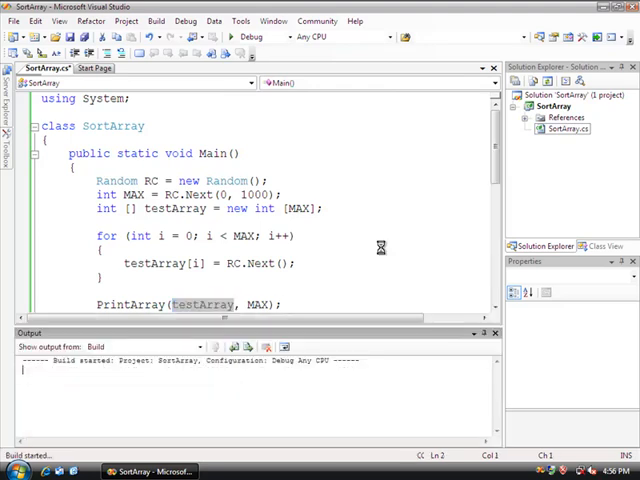
key(f5)
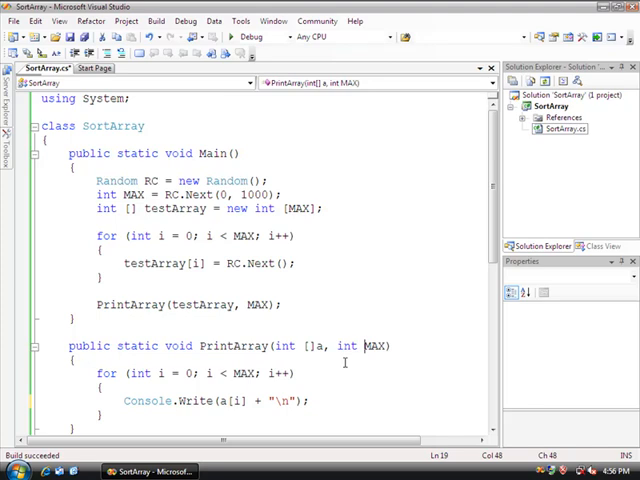
Run SortArray to list the random array values one per line in a console.
key(F5)
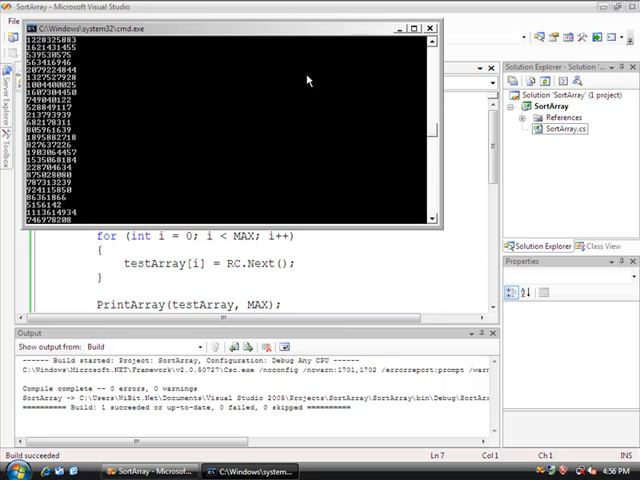
Close the cmd.exe output window to return to the code editor.
click(431, 27)
text(Array.)
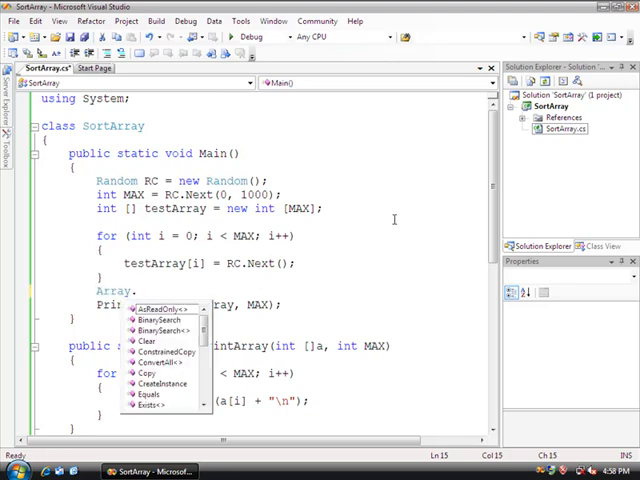
Insert Array.Sort(testArray); just above the PrintArray call in Main.
text(Sort();)
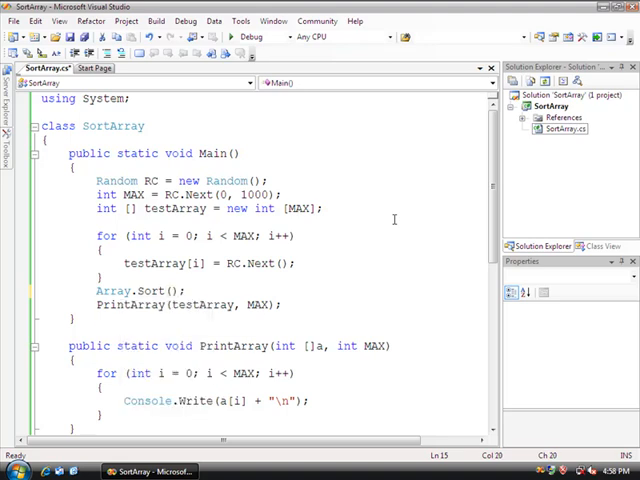
text(testArray)
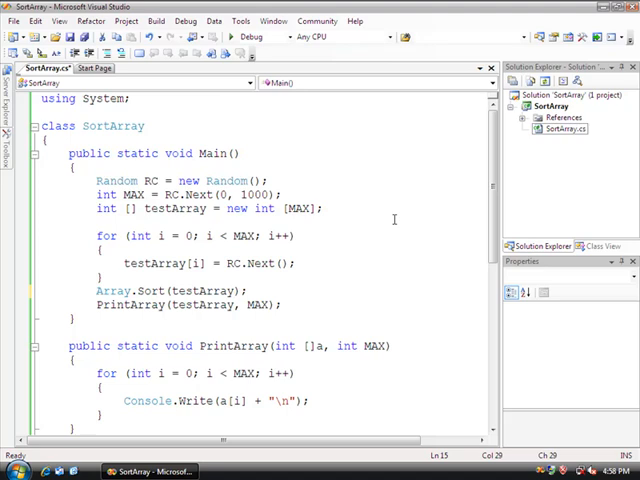